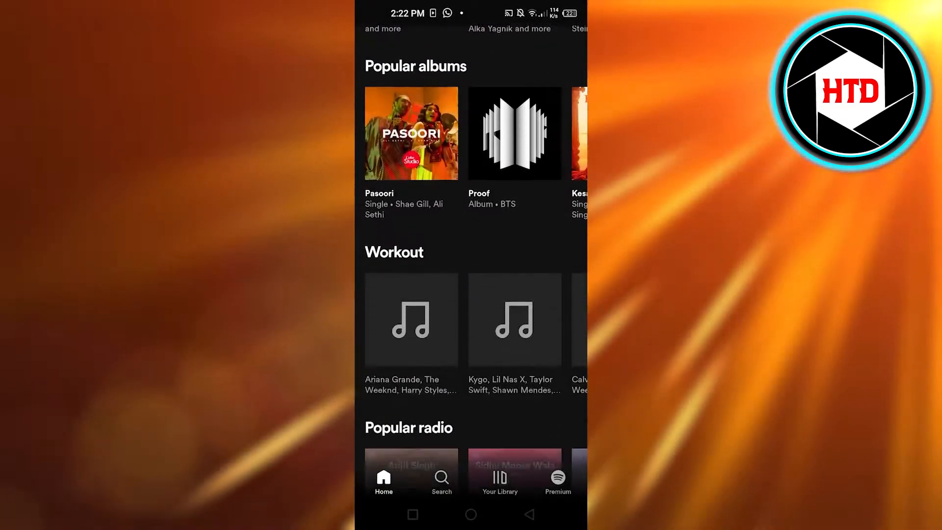
# Browse the Home feed, then go to Your Library
pyautogui.scroll(-3)
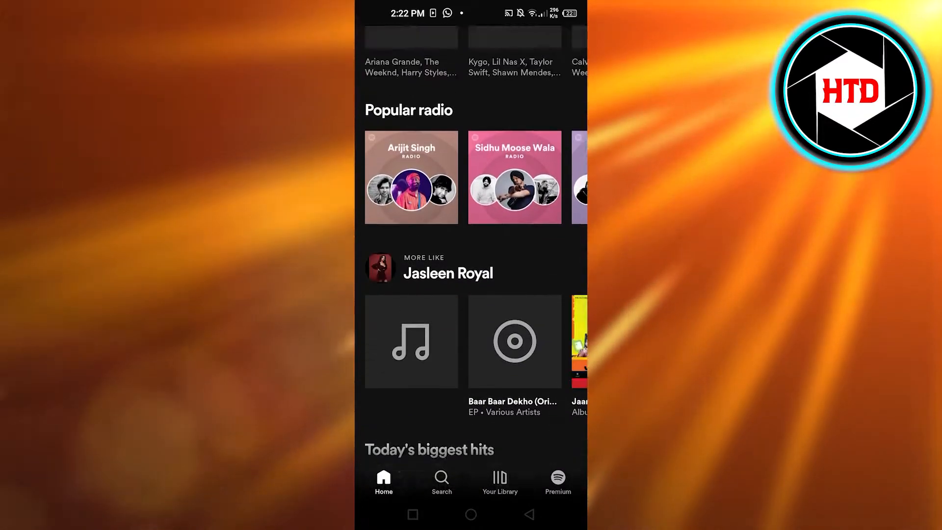
pyautogui.scroll(-3)
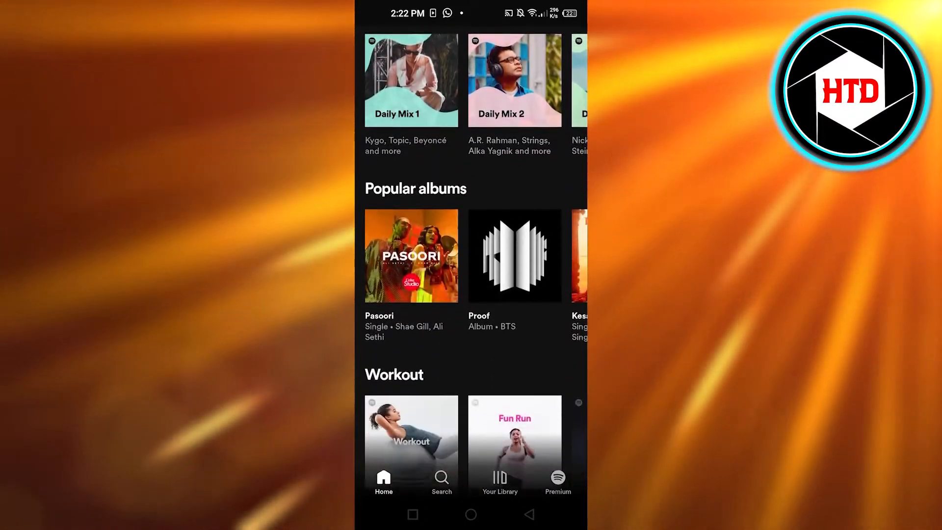
pyautogui.scroll(-3)
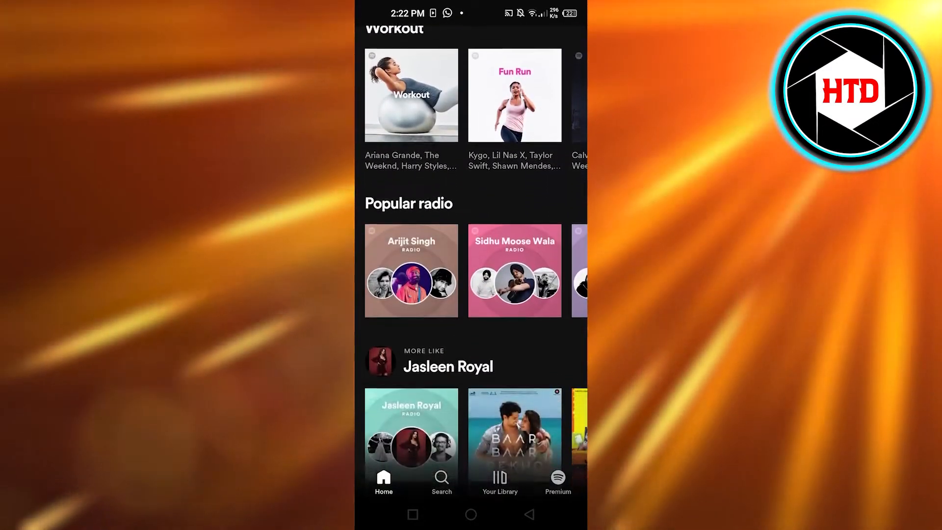
pyautogui.scroll(-3)
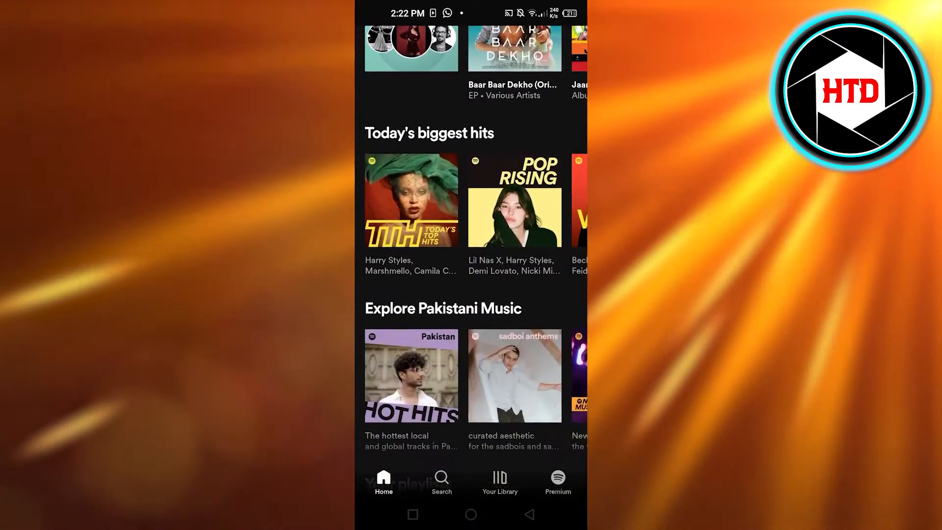
pyautogui.scroll(-3)
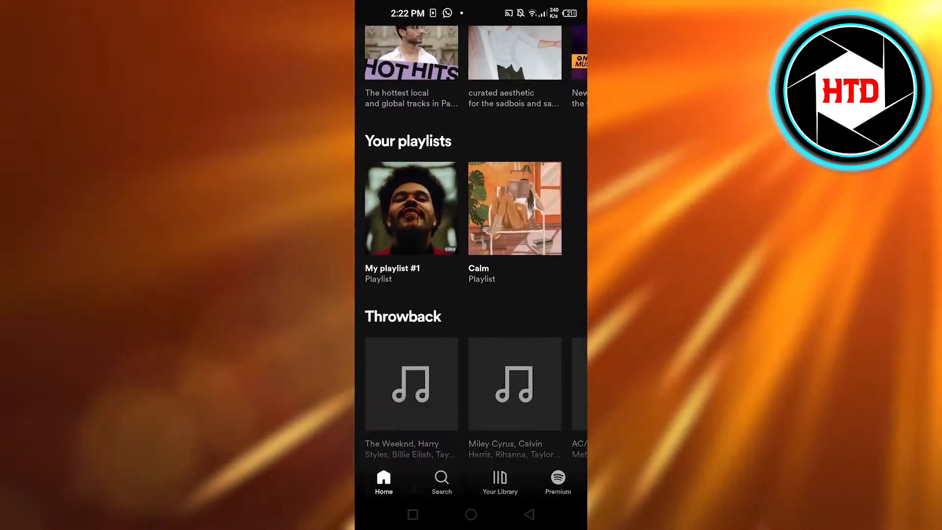
pyautogui.scroll(-3)
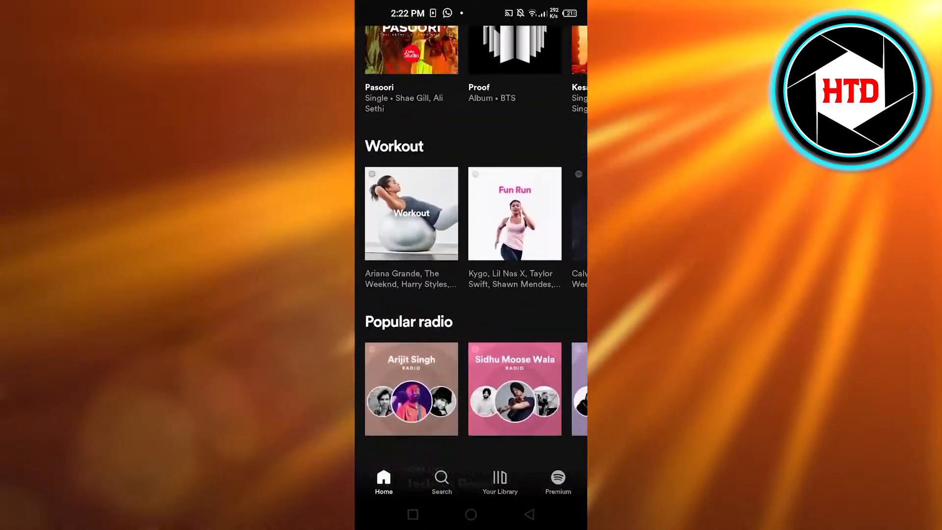
pyautogui.scroll(3)
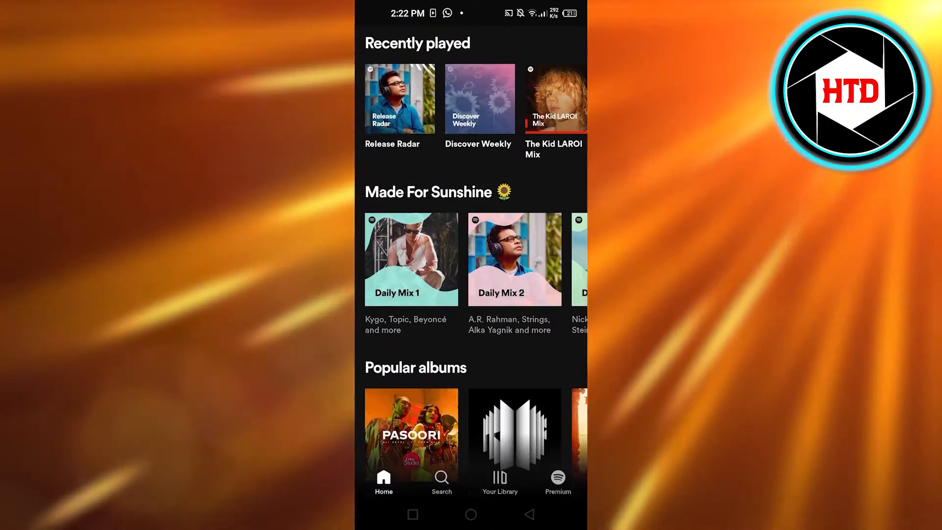
pyautogui.scroll(-3)
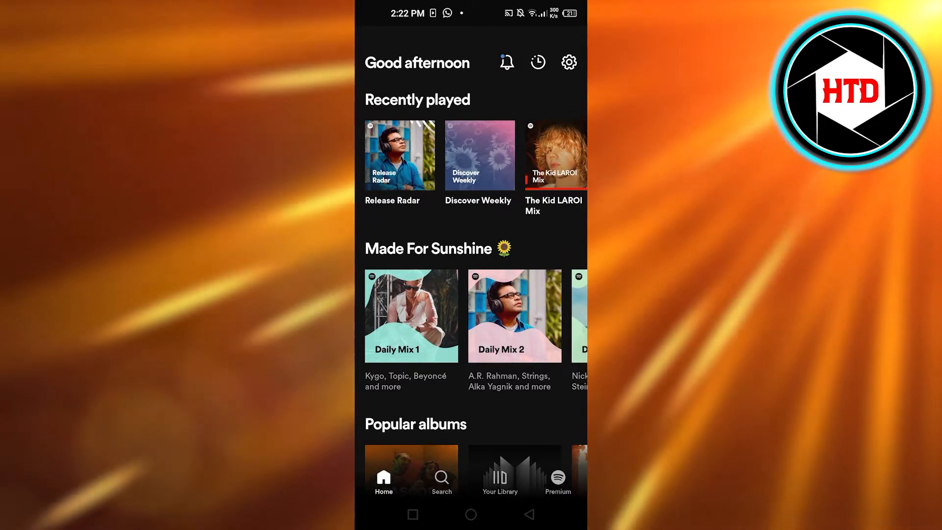
pyautogui.click(499, 479)
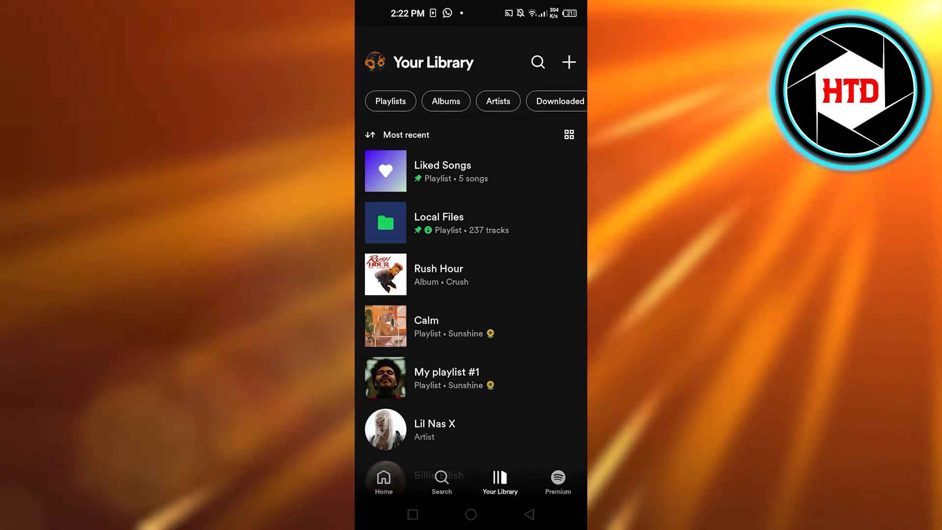
# Start creating something new and choose Blend to reach the Create a Blend screen
pyautogui.click(568, 62)
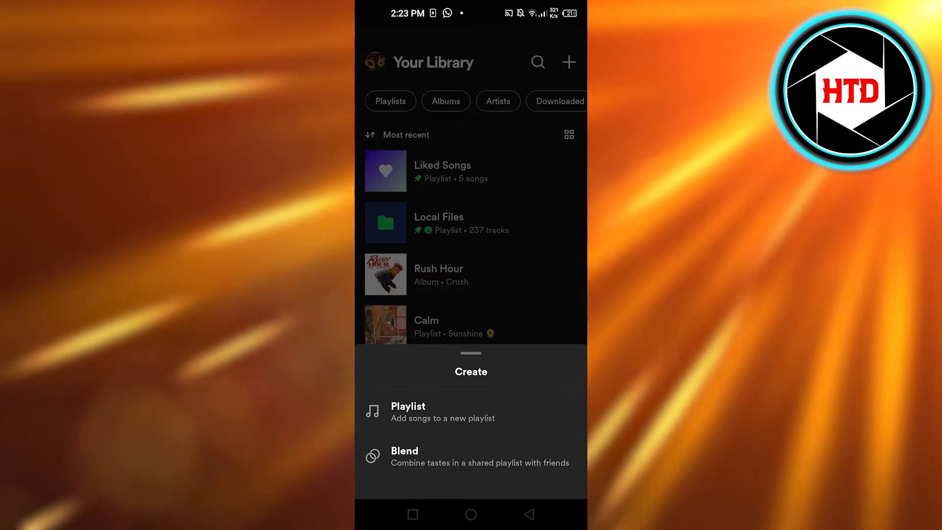
pyautogui.click(404, 456)
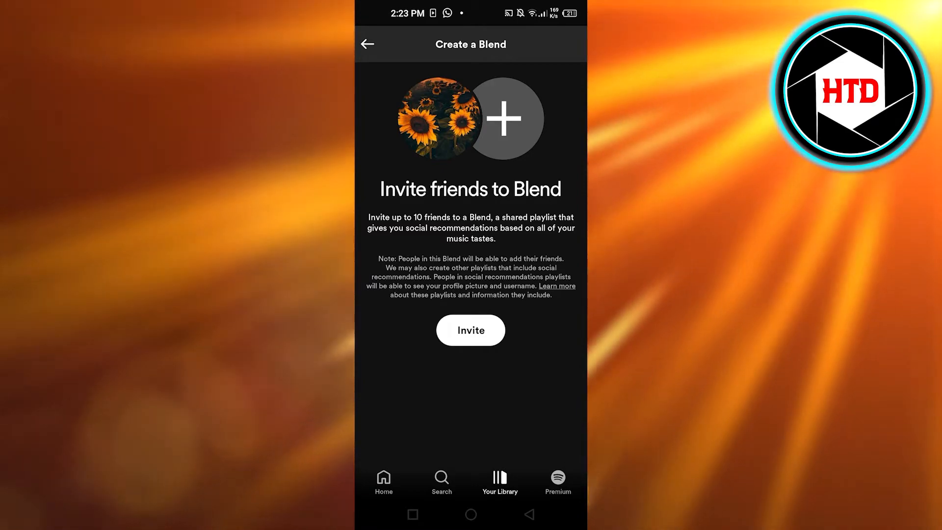
# Invite friends to the Blend and choose Discord in the Android share sheet
pyautogui.click(470, 330)
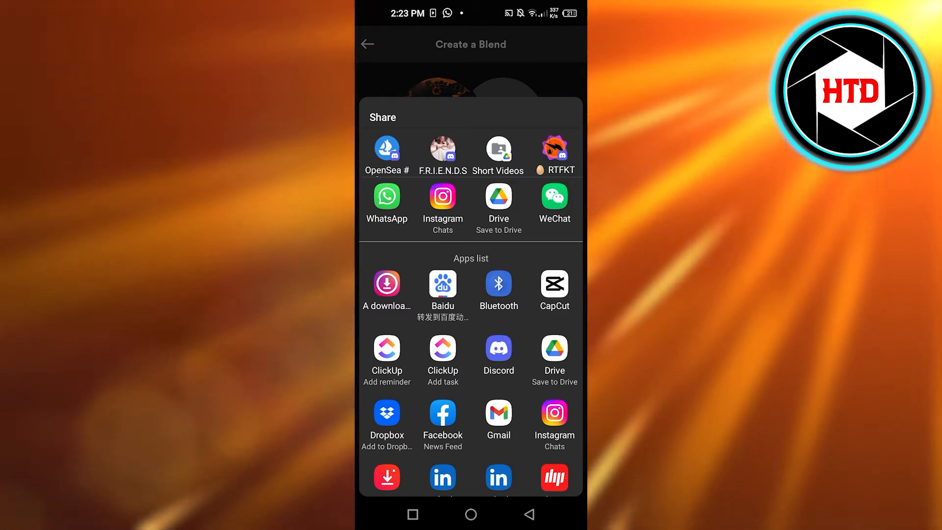
pyautogui.click(499, 351)
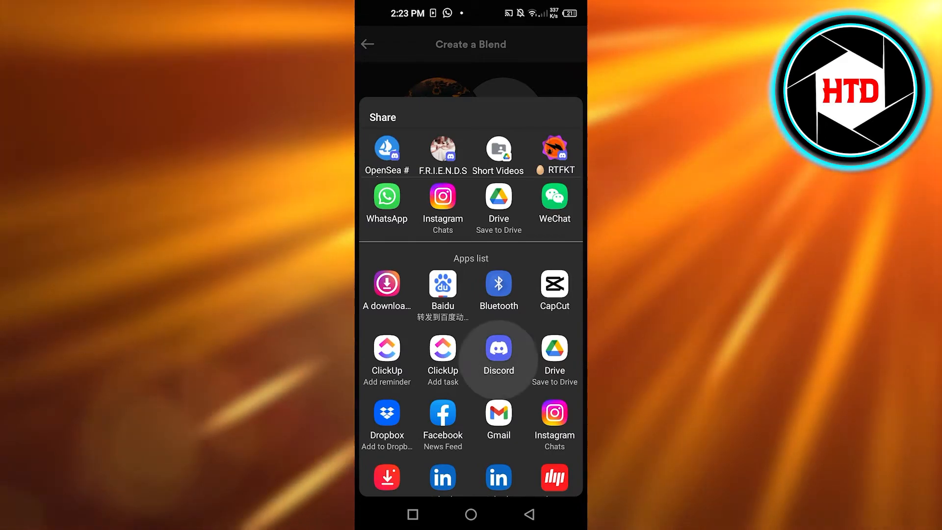
pyautogui.click(498, 350)
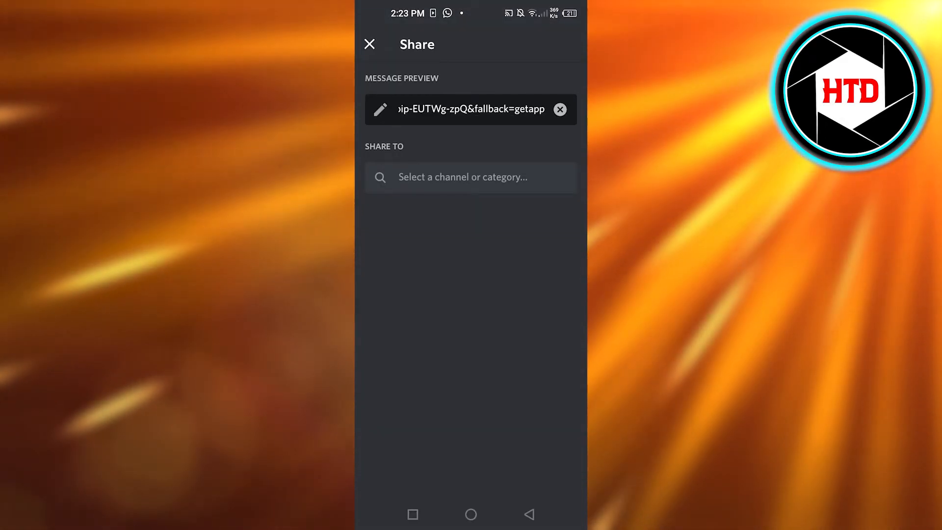
# Send the Blend invite link to the chosen Discord direct message conversation
pyautogui.click(471, 176)
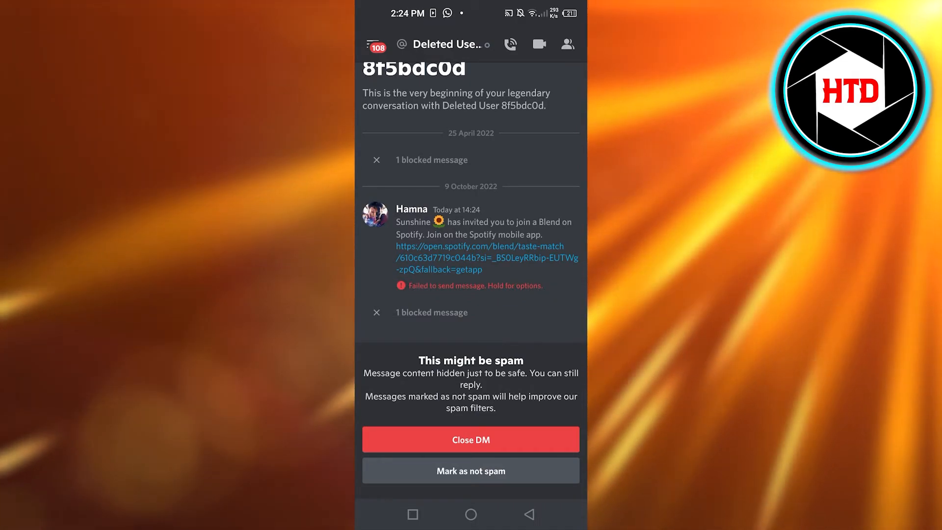
# Leave Discord and return to Spotify's Create a Blend invite screen
pyautogui.click(470, 245)
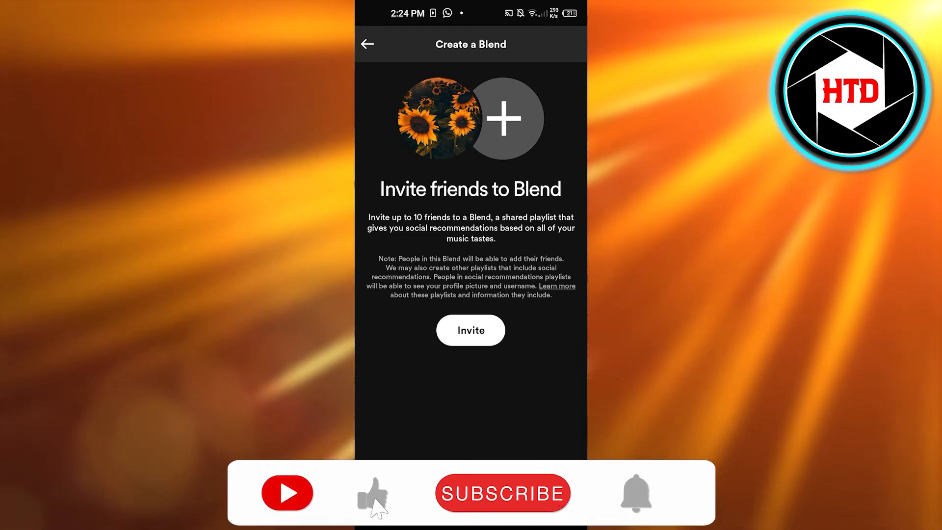
# Leave Create a Blend and return to the Home feed with Recently played at the top
pyautogui.click(503, 493)
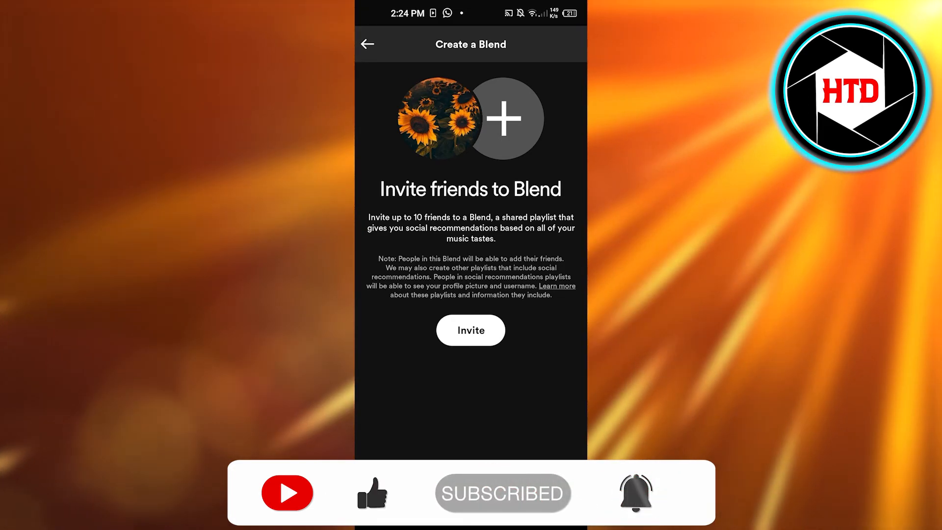
pyautogui.click(368, 44)
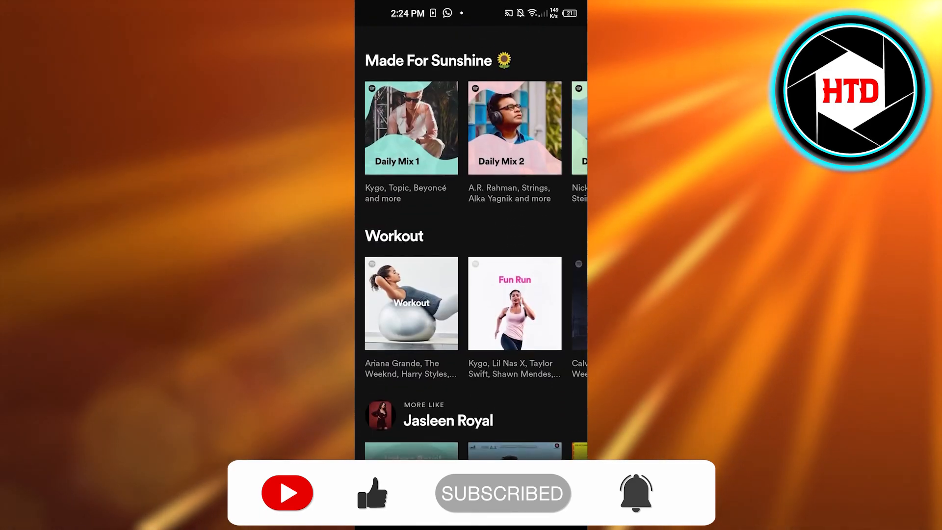
pyautogui.scroll(-3)
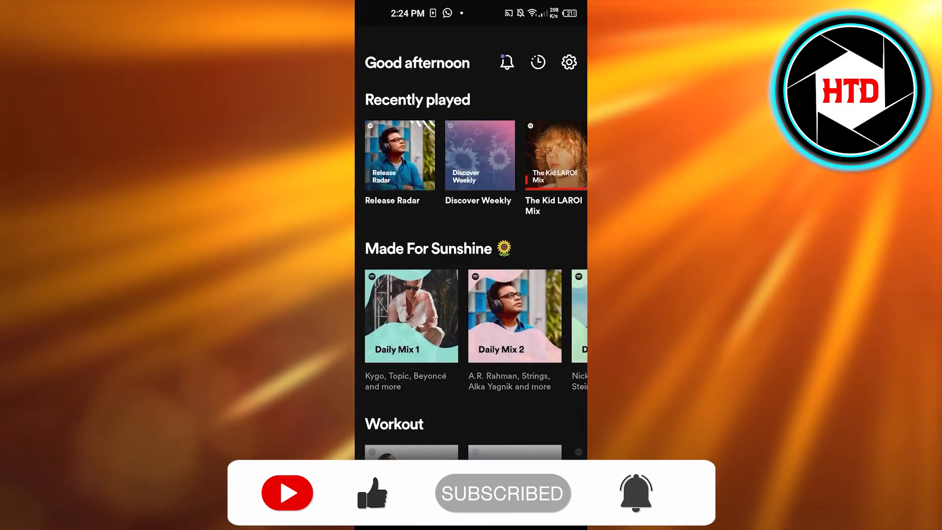